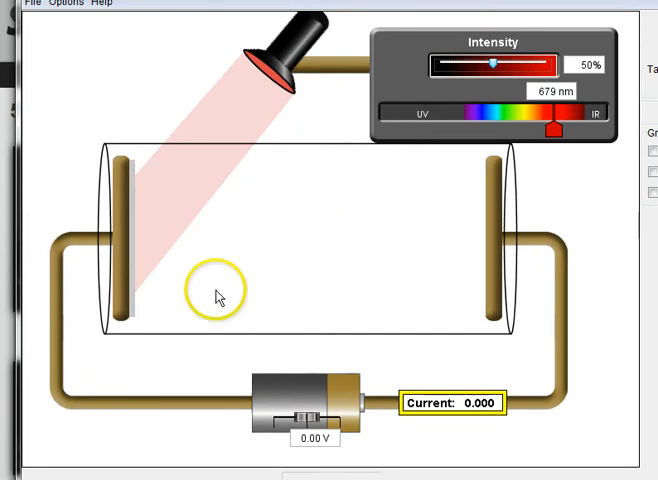
mouse_move(303, 222)
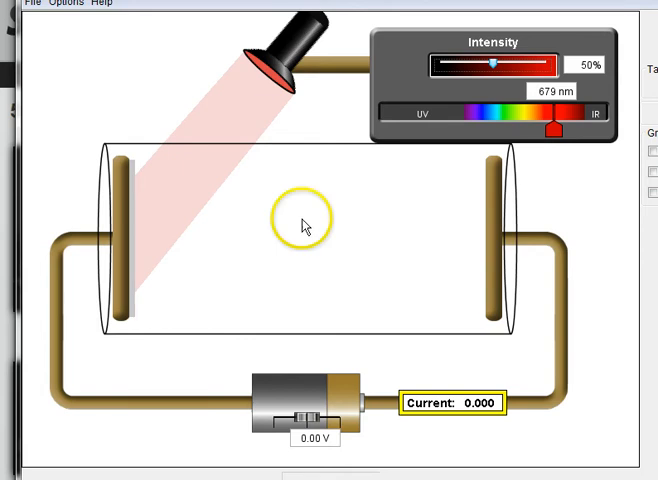
mouse_move(135, 238)
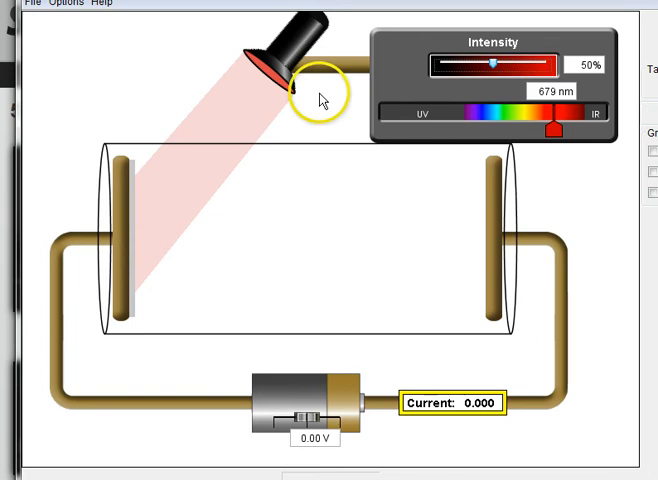
mouse_move(503, 87)
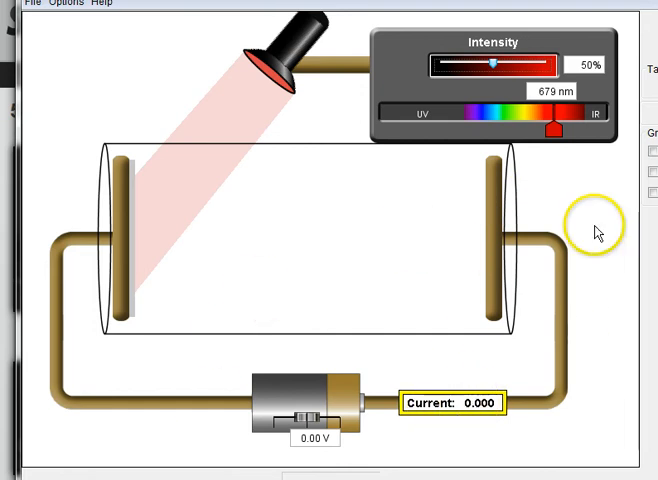
mouse_move(315, 402)
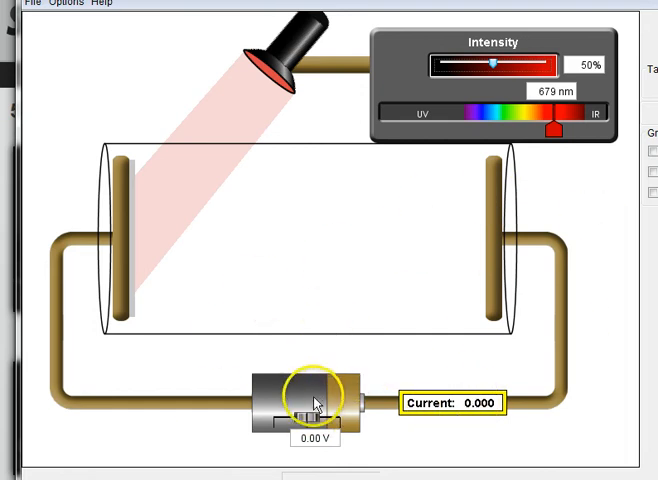
mouse_move(238, 320)
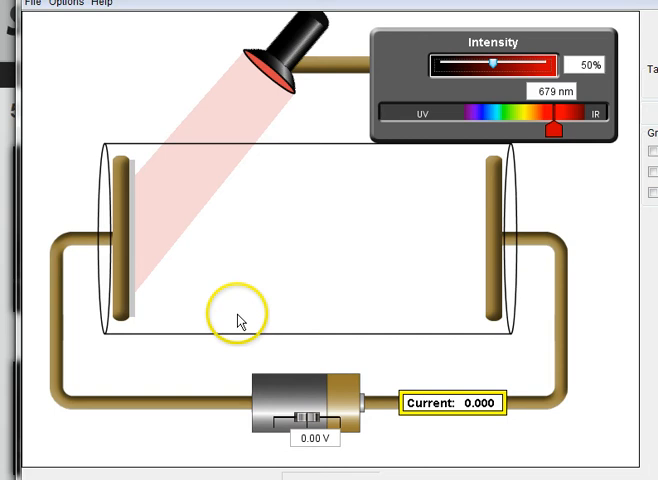
mouse_move(313, 285)
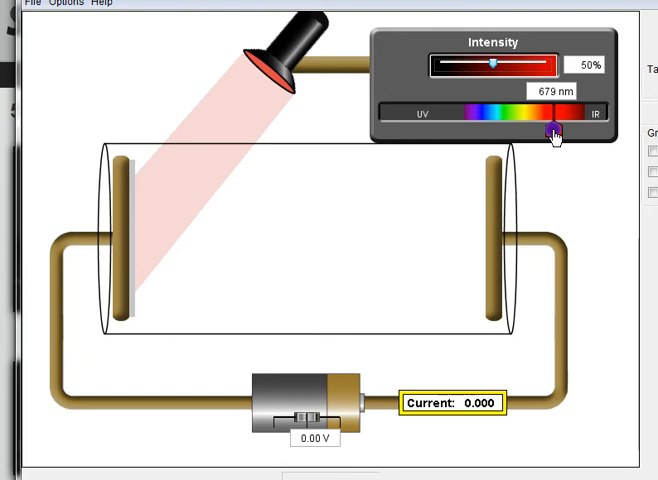
Shorten the wavelength from red 679 nm through yellow, green, blue and violet into ultraviolet near 372 nm
left_click_drag(553, 133, 533, 133)
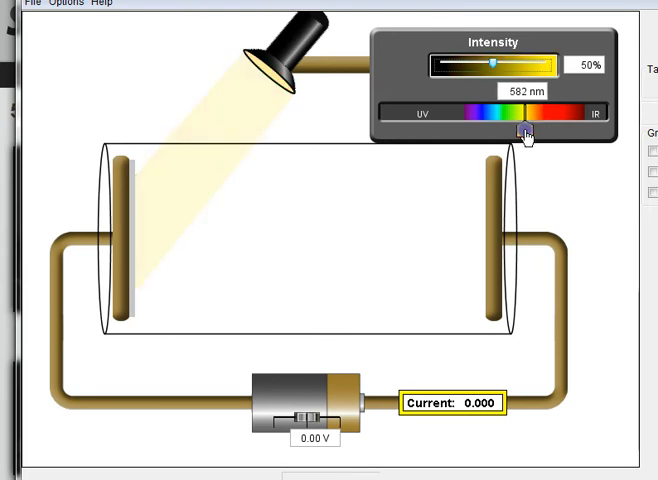
left_click_drag(525, 135, 510, 135)
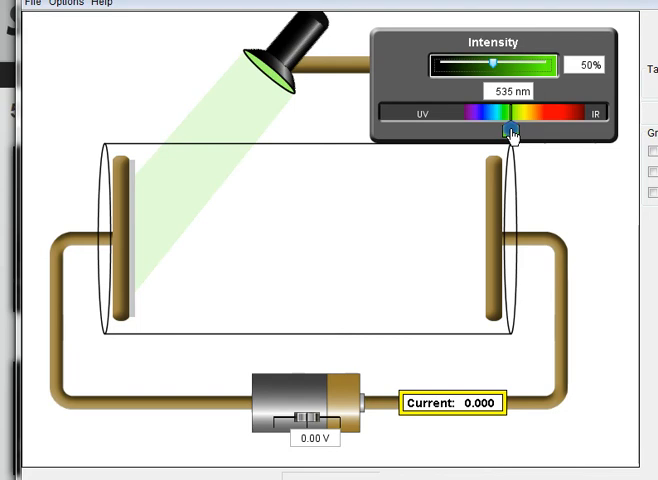
left_click_drag(510, 131, 483, 131)
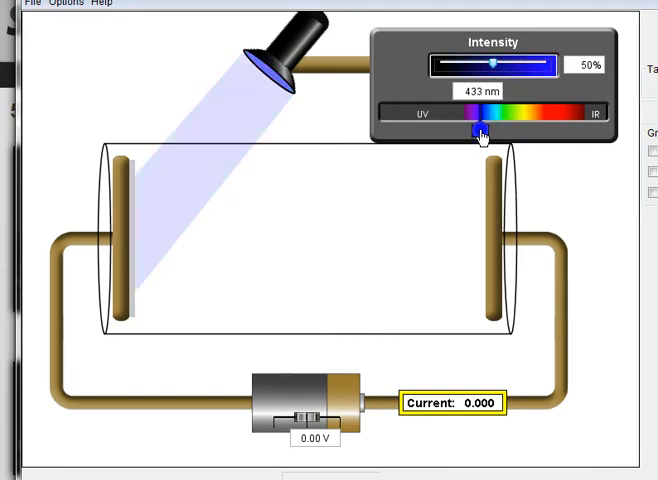
left_click_drag(481, 132, 471, 132)
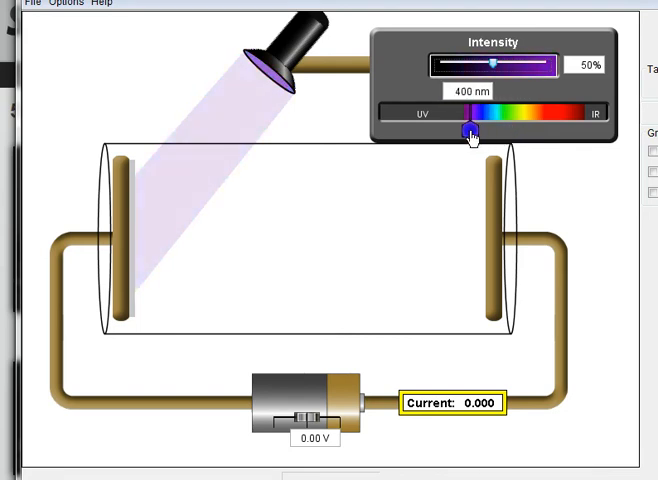
left_click_drag(472, 131, 460, 131)
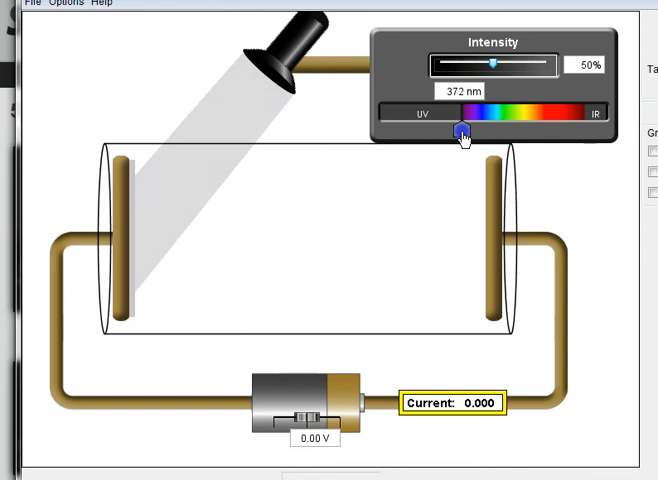
Lower the ultraviolet wavelength through 350 and 304 nm to about 287 nm so electrons emit
left_click_drag(460, 131, 456, 131)
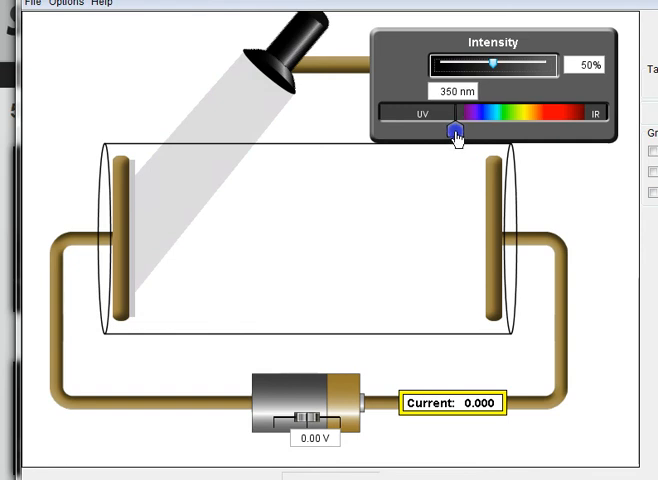
left_click_drag(453, 133, 441, 133)
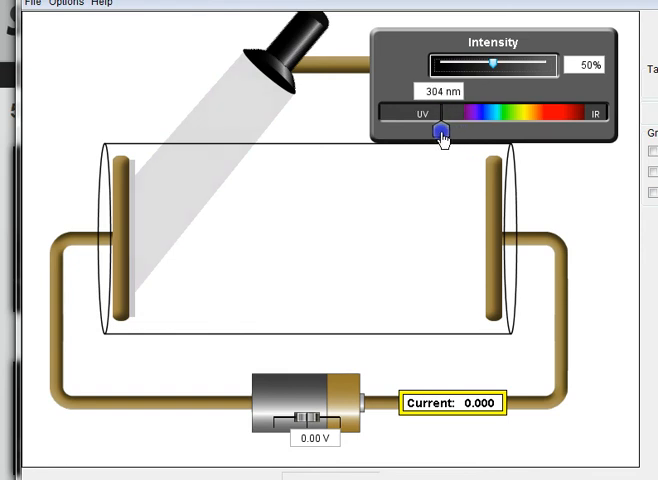
left_click_drag(440, 133, 435, 133)
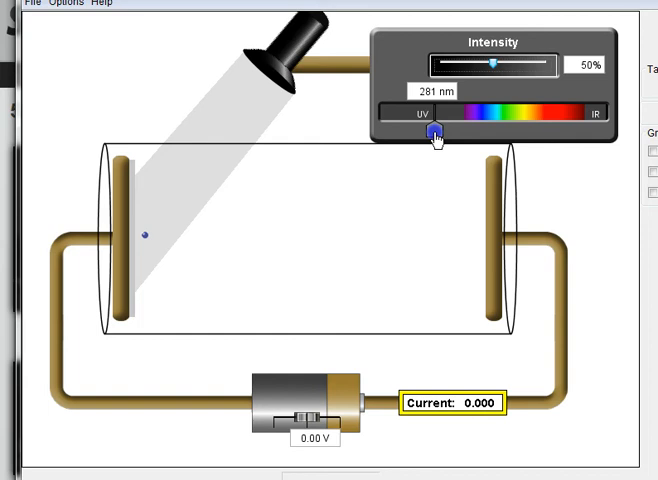
left_click_drag(434, 130, 430, 130)
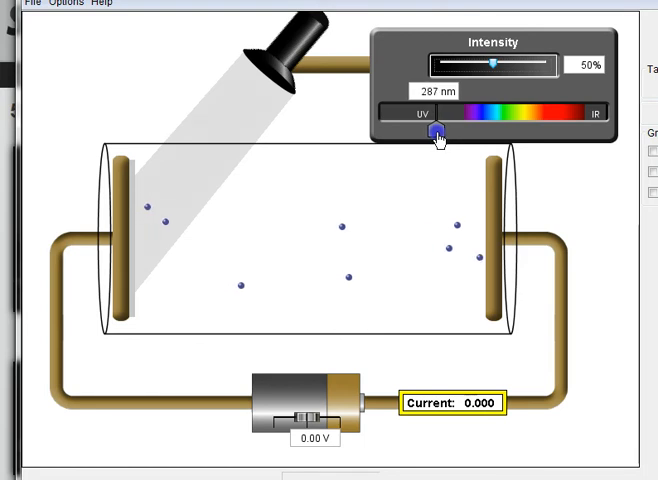
Nudge the wavelength to 304 nm, then down through 218 and 155 nm to settle at 166 nm
left_click_drag(435, 132, 443, 132)
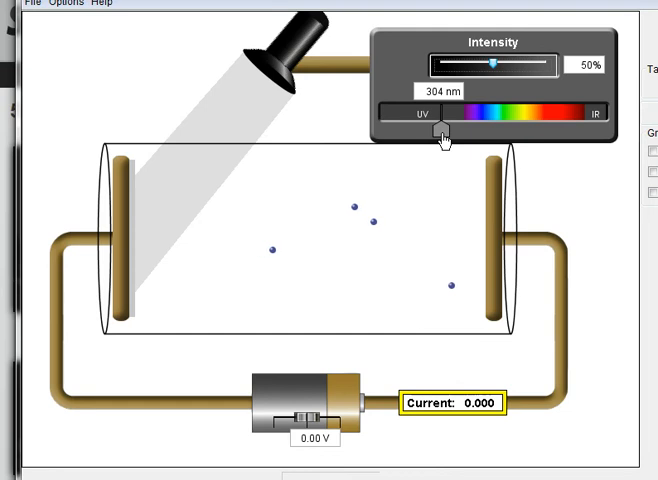
left_click_drag(438, 131, 428, 131)
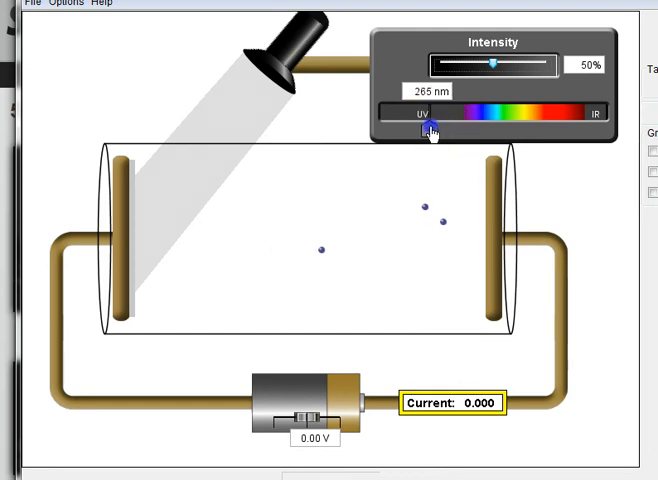
left_click_drag(429, 125, 416, 130)
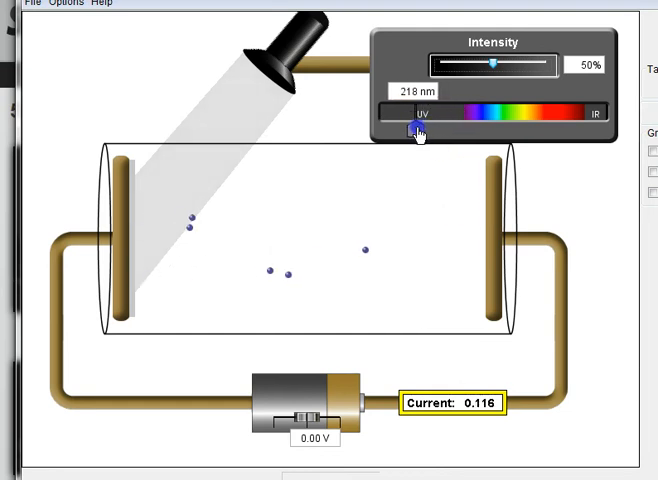
left_click_drag(412, 128, 398, 128)
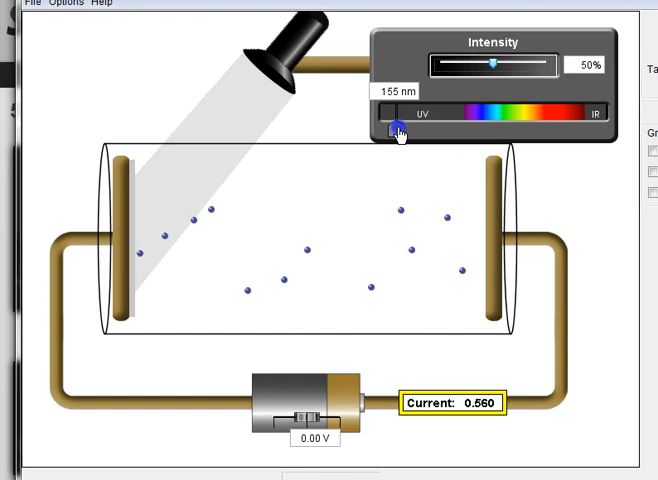
left_click_drag(396, 128, 388, 128)
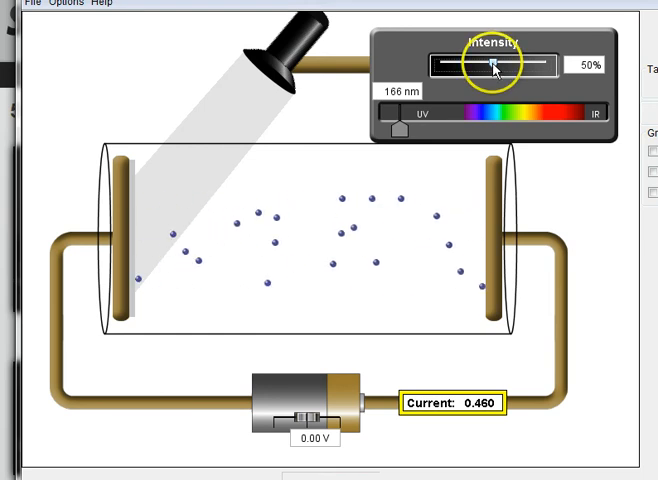
Raise the light intensity to 100%, then lower it through 63% and 53% back to 50%
left_click_drag(494, 64, 545, 65)
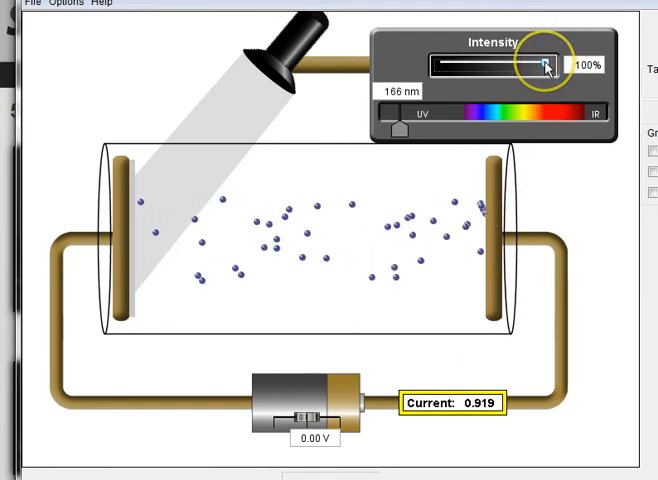
left_click_drag(545, 64, 505, 64)
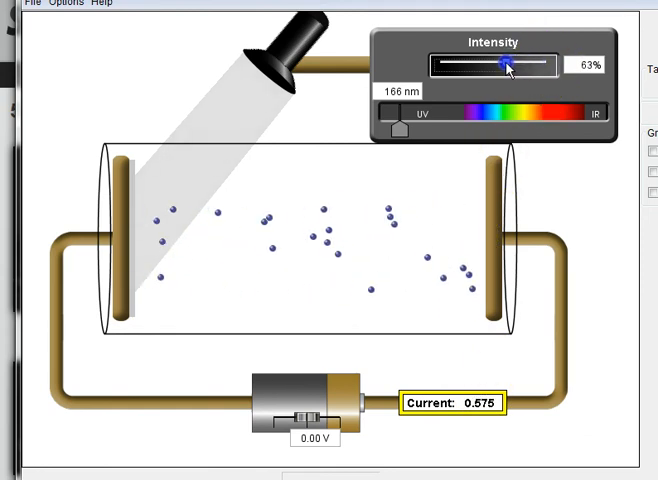
left_click_drag(507, 64, 497, 64)
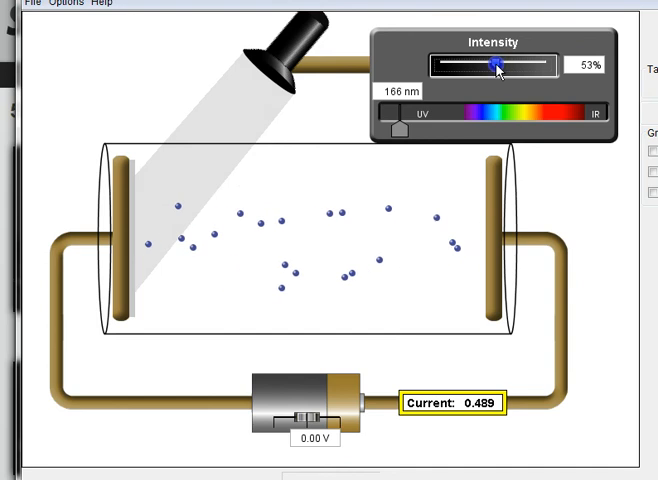
left_click_drag(500, 65, 492, 65)
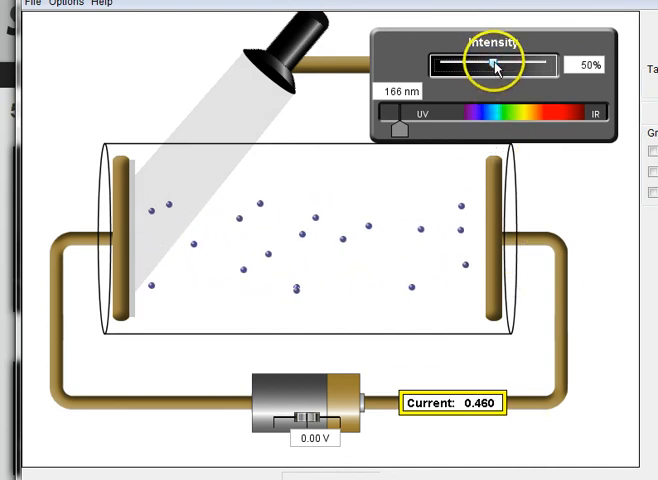
Reduce the intensity to 10% and return it to 50%
left_click_drag(497, 66, 457, 66)
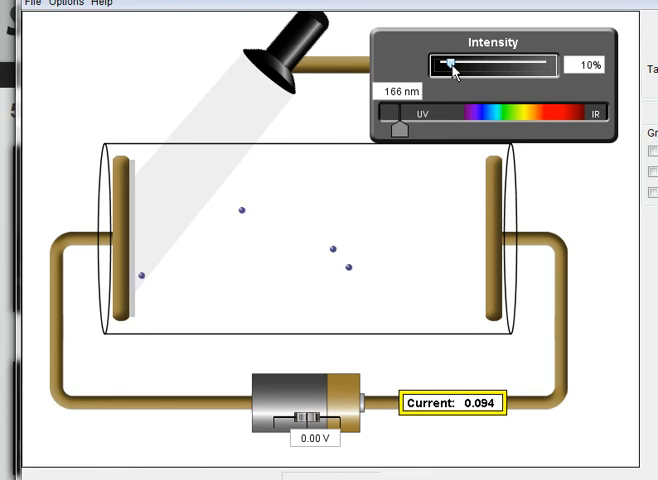
left_click_drag(450, 66, 496, 66)
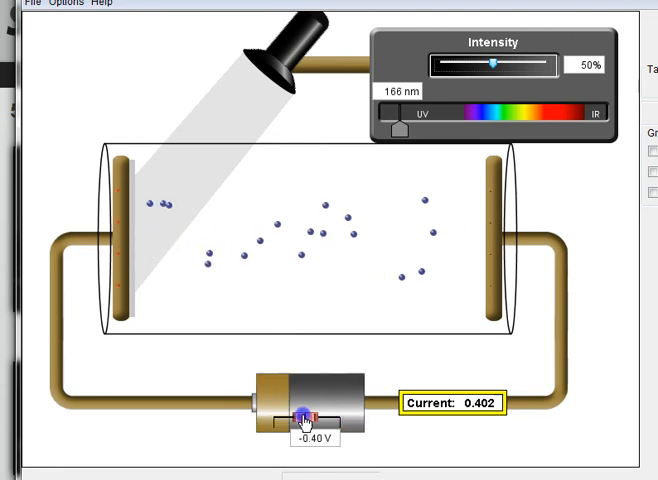
Set the battery voltage to −0.40 V so it opposes the ejected electrons
left_click_drag(303, 418, 290, 418)
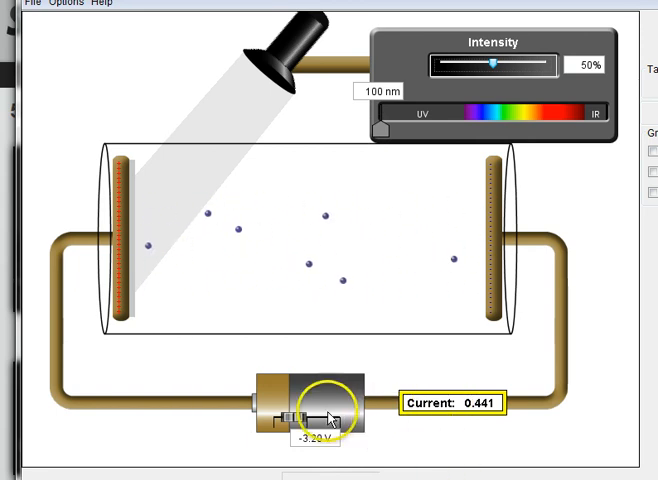
Increase the reverse voltage to about −7.60 V and then −8.00 V so the current reads zero
left_click_drag(330, 413, 290, 413)
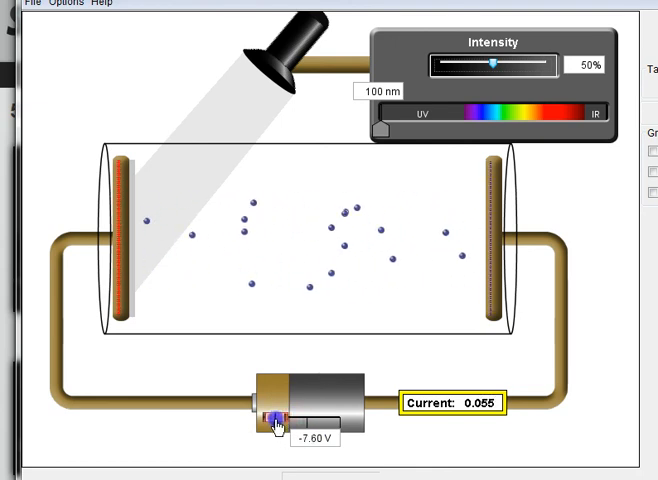
left_click(273, 417)
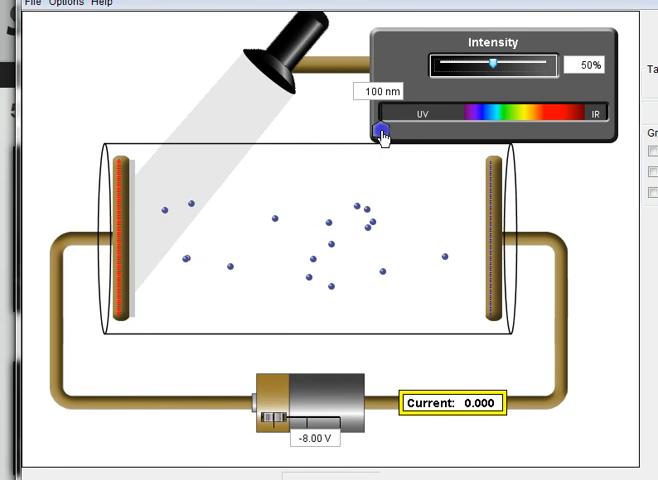
Set the wavelength to 237 nm and ease the reverse voltage through −1.00 and −0.40 V to −0.80 V for zero current
left_click_drag(381, 131, 419, 135)
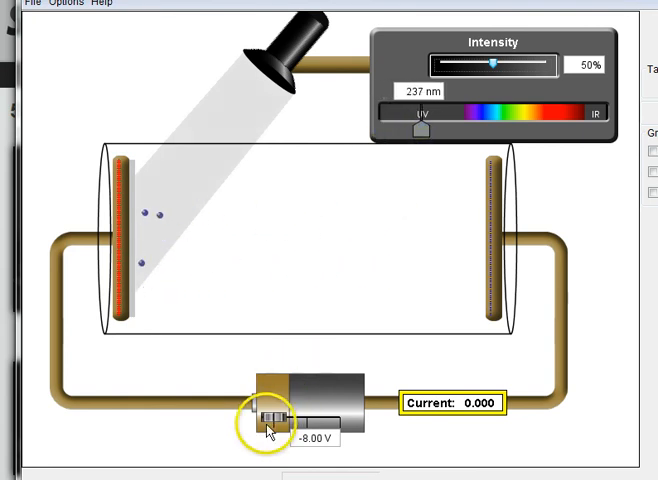
left_click_drag(268, 417, 308, 417)
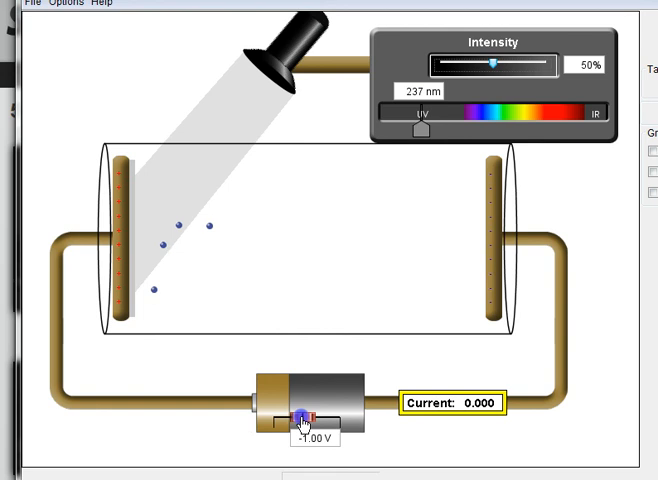
left_click_drag(300, 416, 308, 416)
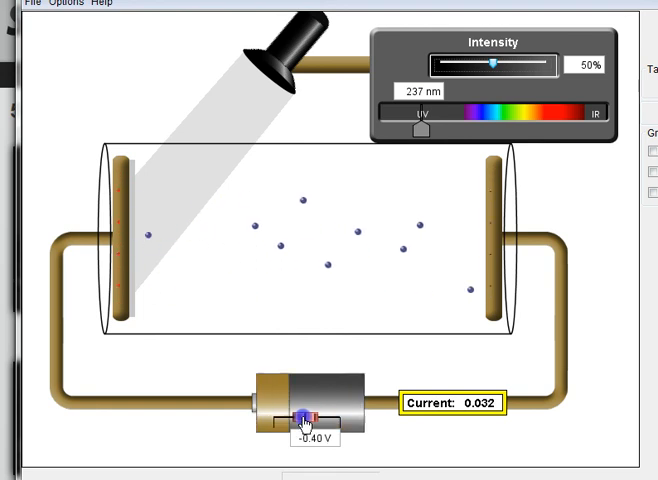
left_click_drag(307, 417, 303, 417)
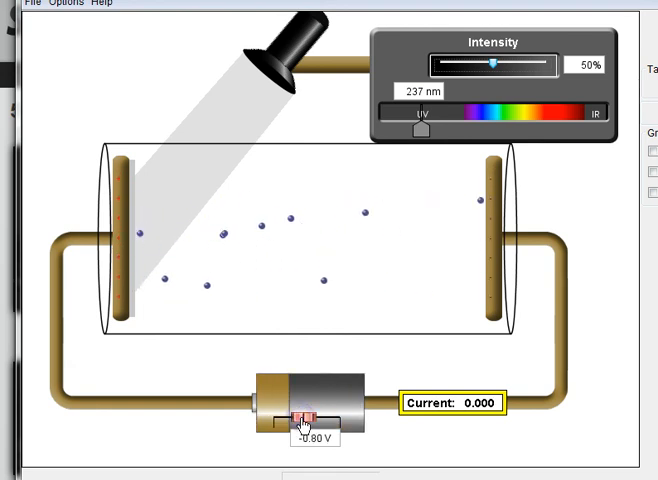